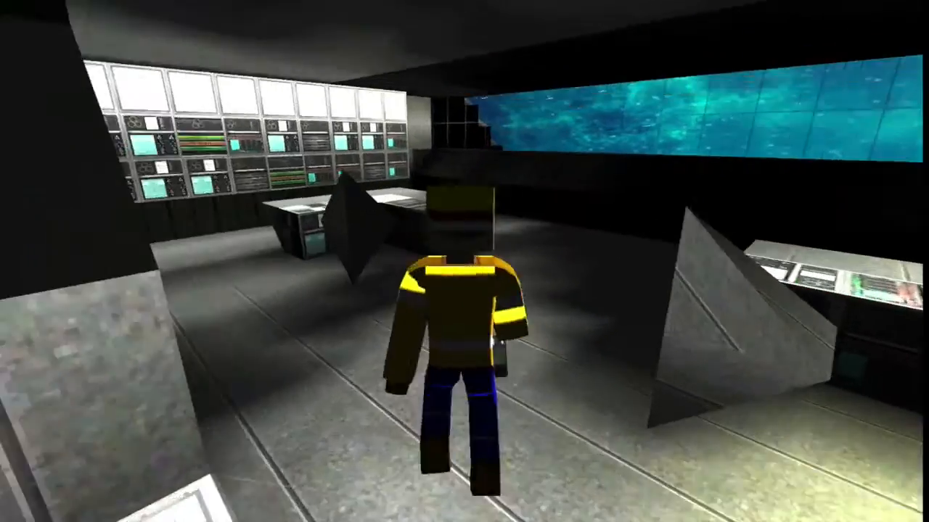
{"action": "mouse_move", "coordinate": [464, 261]}
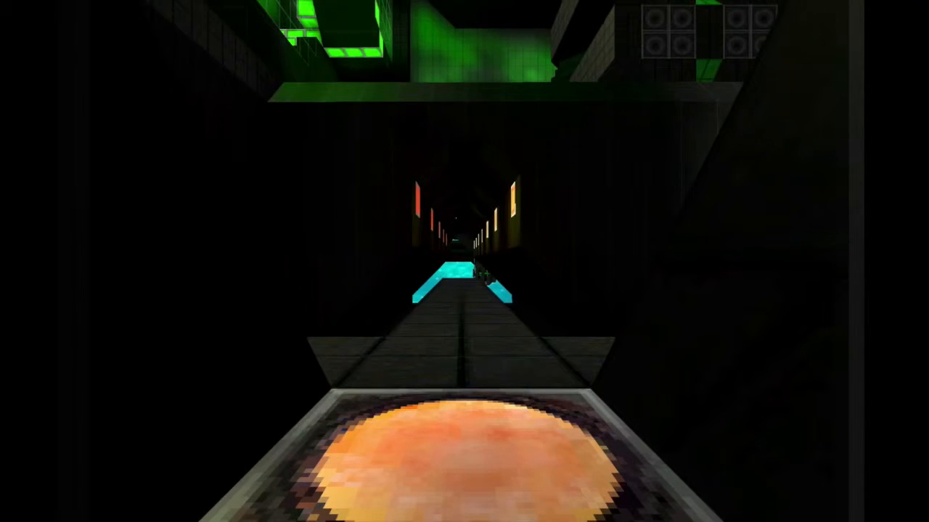
{"action": "mouse_move", "coordinate": [464, 261]}
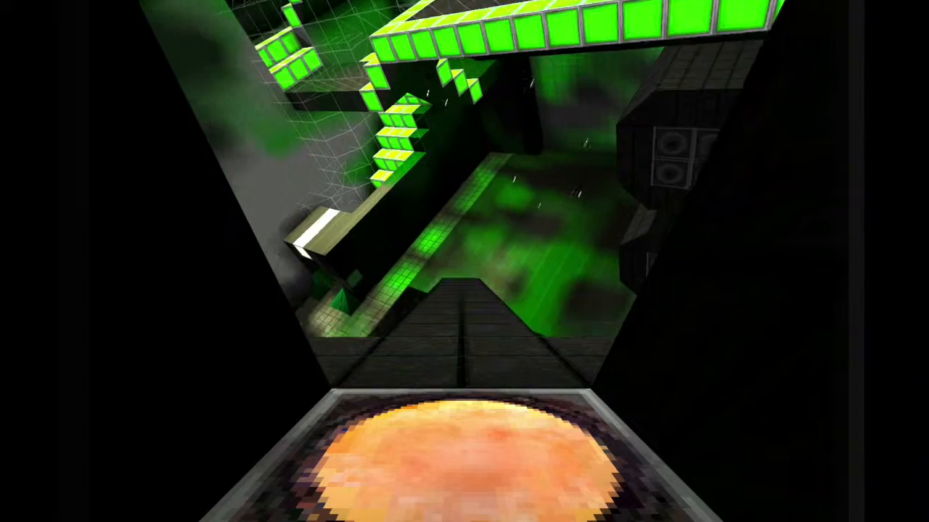
{"action": "mouse_move", "coordinate": [464, 261]}
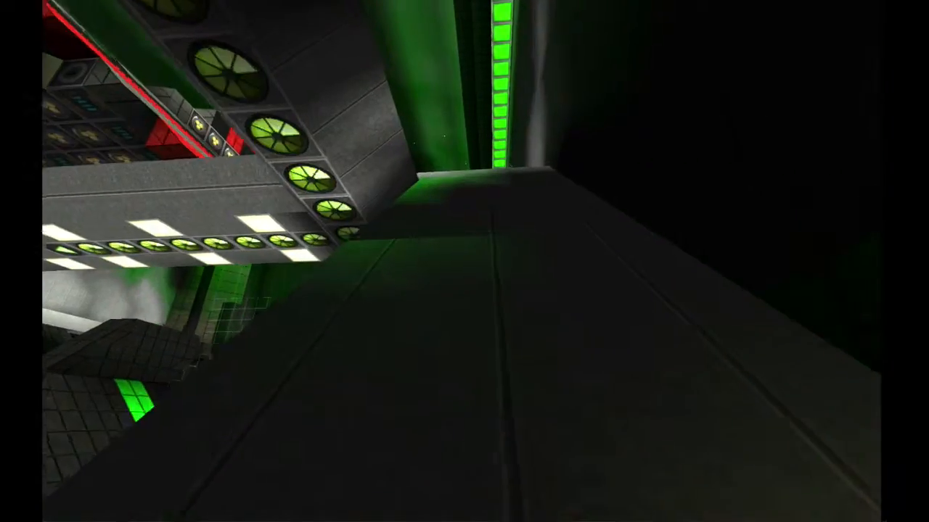
{"action": "mouse_move", "coordinate": [464, 261]}
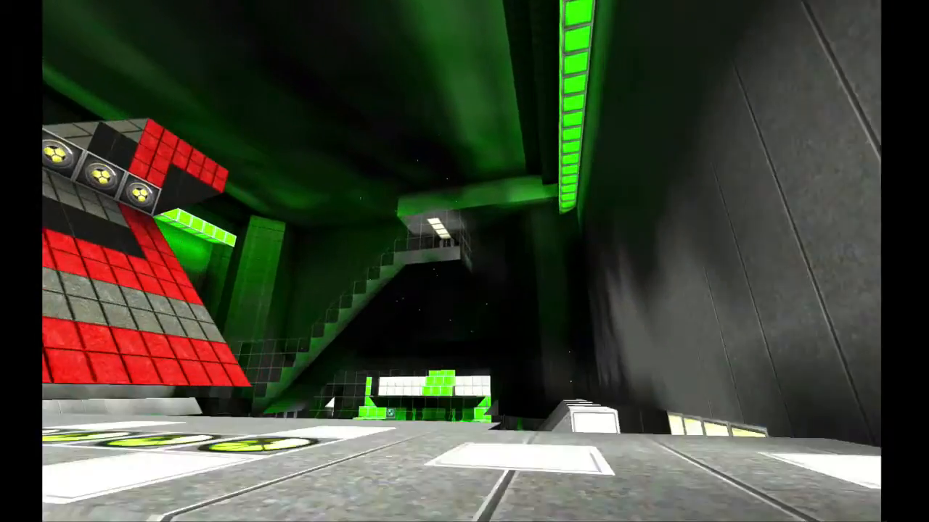
{"action": "mouse_move", "coordinate": [464, 261]}
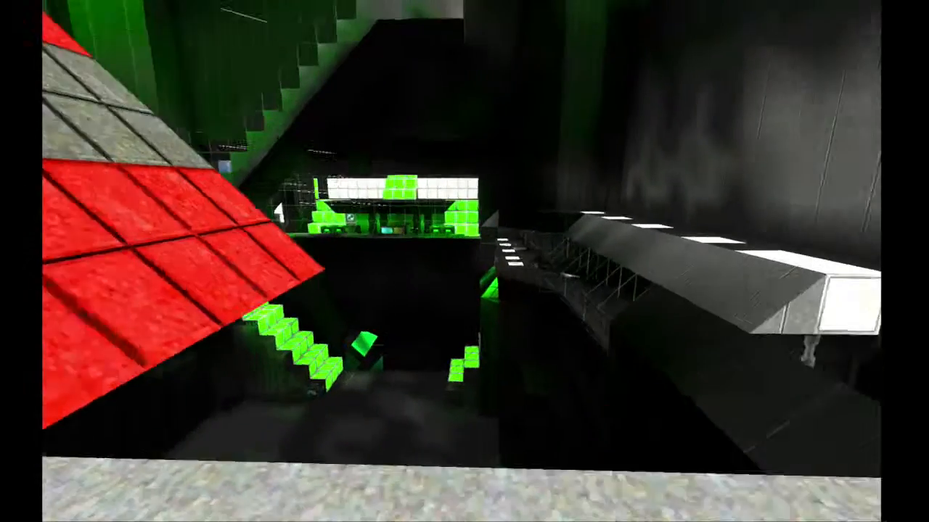
{"action": "mouse_move", "coordinate": [465, 261]}
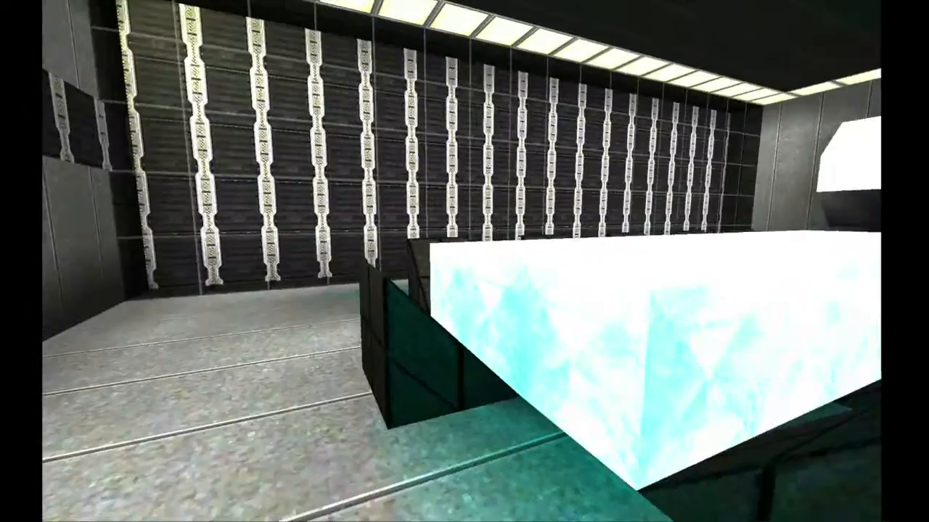
{"action": "mouse_move", "coordinate": [464, 261]}
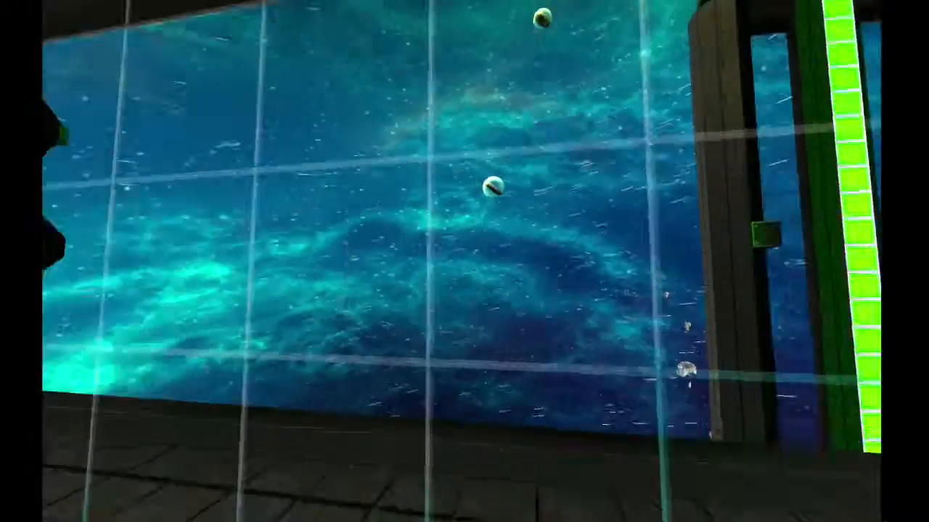
{"action": "mouse_move", "coordinate": [464, 261]}
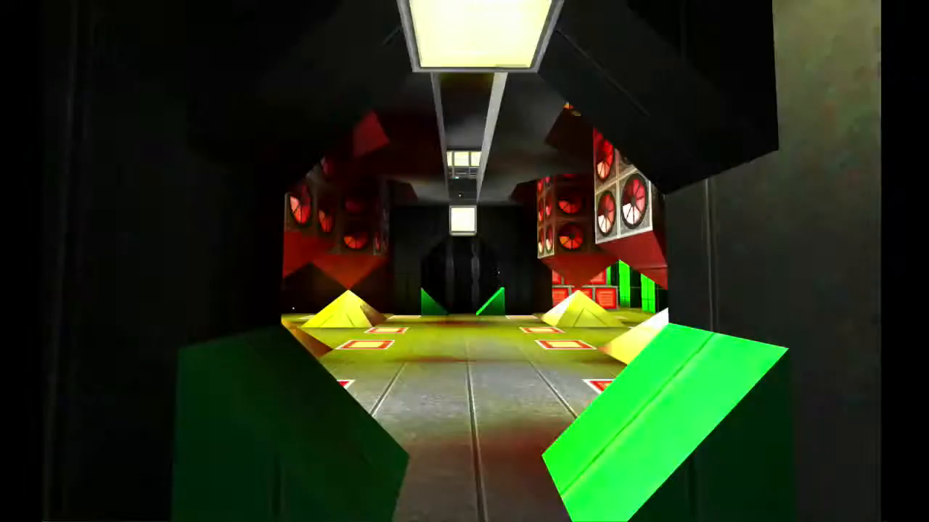
{"action": "mouse_move", "coordinate": [464, 261]}
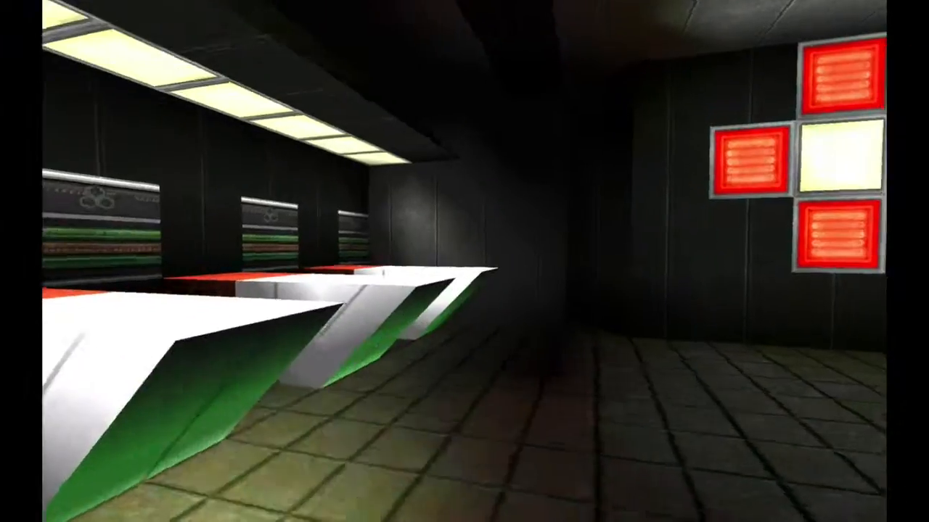
{"action": "mouse_move", "coordinate": [464, 261]}
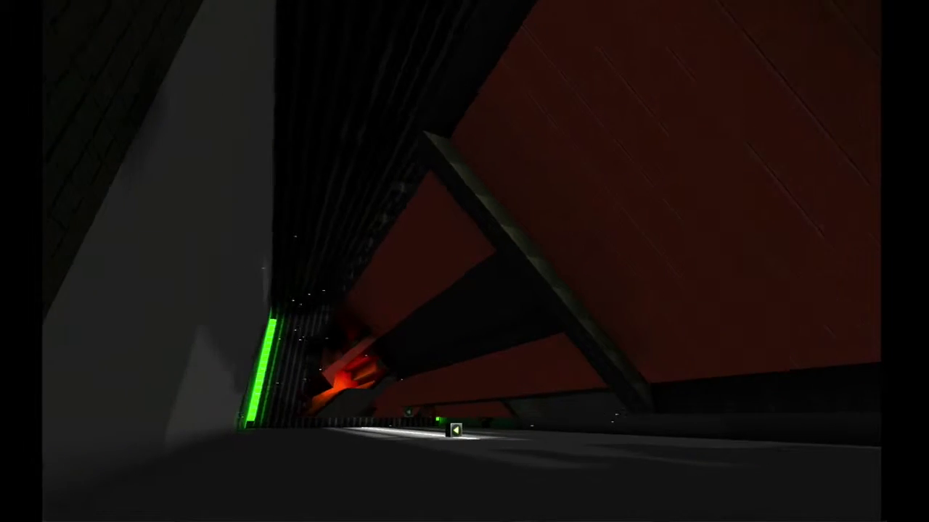
{"action": "mouse_move", "coordinate": [464, 261]}
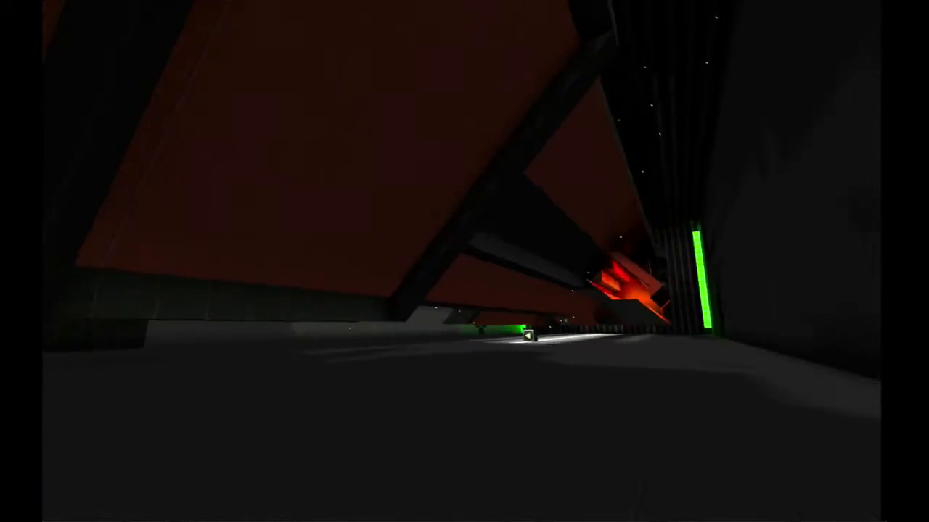
{"action": "mouse_move", "coordinate": [464, 261]}
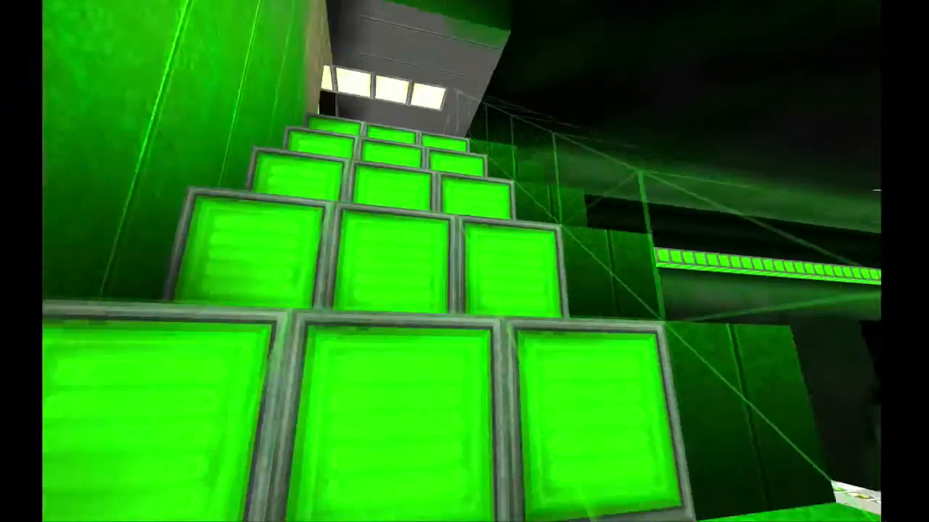
{"action": "mouse_move", "coordinate": [464, 261]}
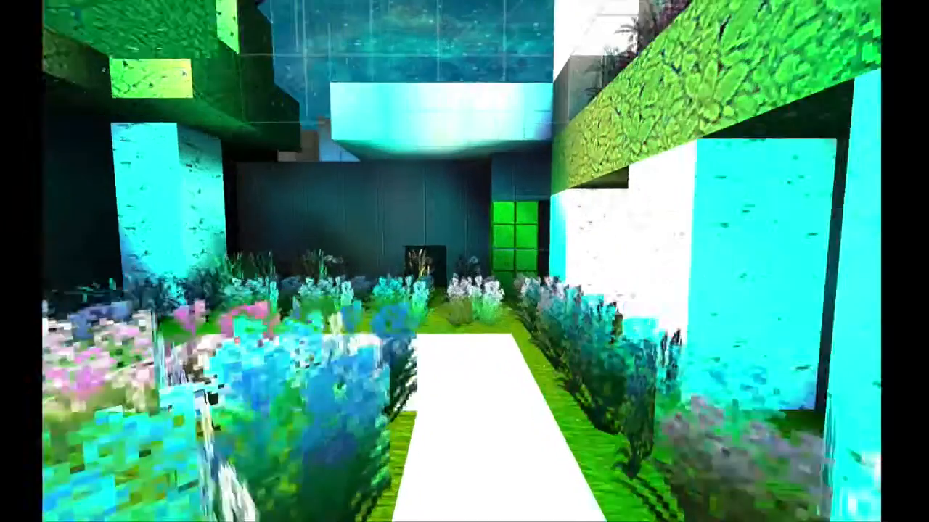
{"action": "mouse_move", "coordinate": [464, 261]}
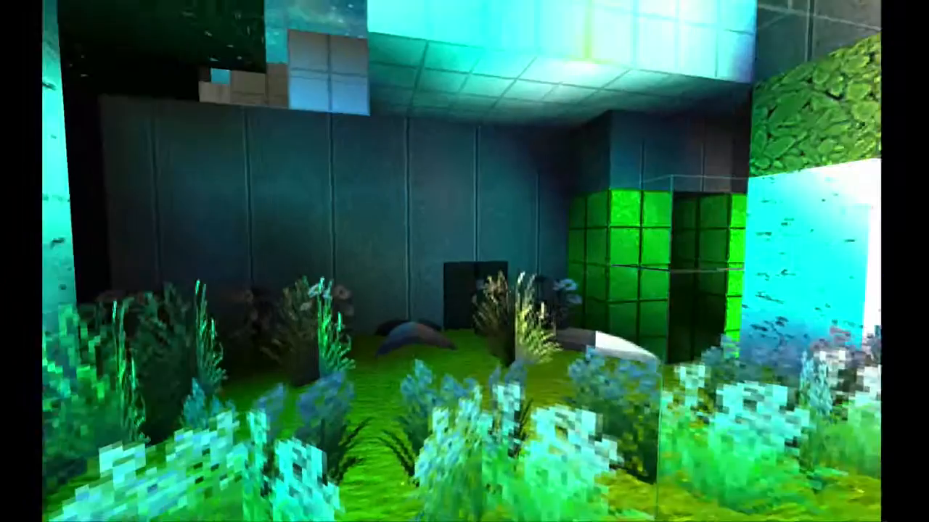
{"action": "mouse_move", "coordinate": [464, 261]}
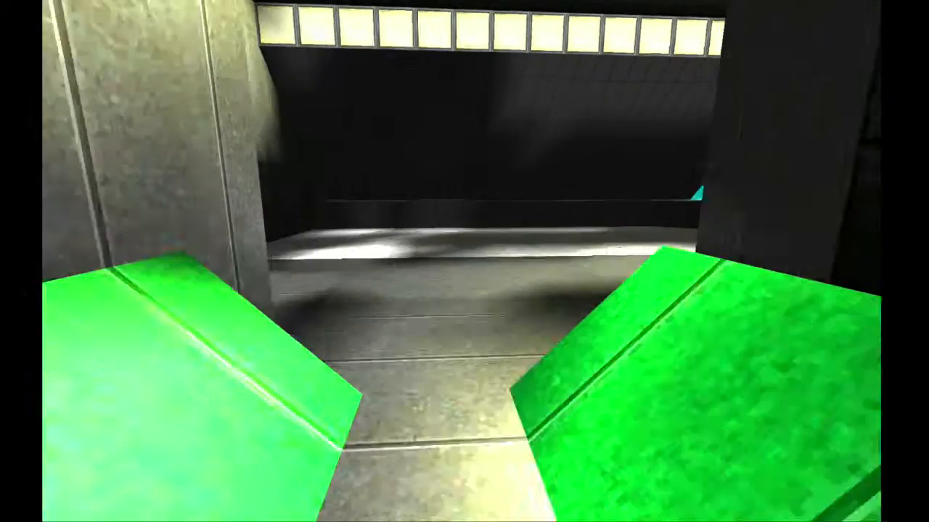
{"action": "mouse_move", "coordinate": [465, 261]}
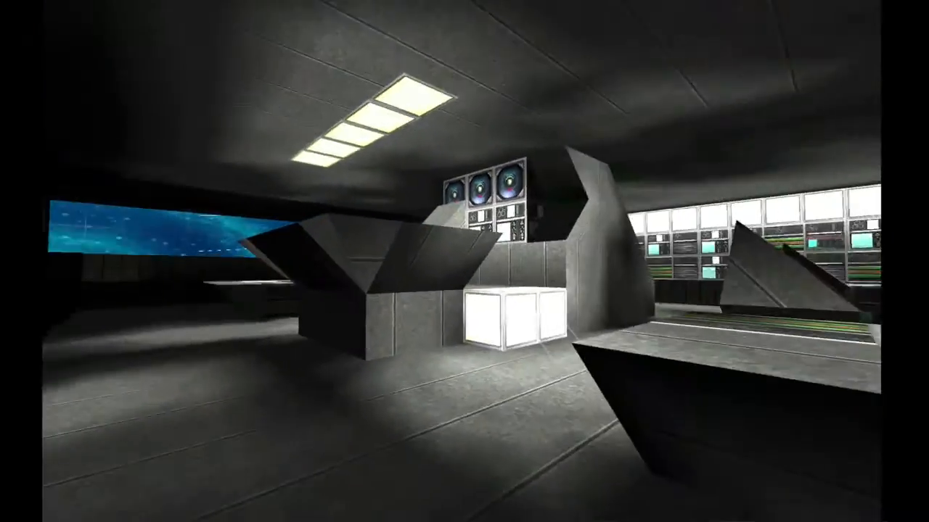
{"action": "mouse_move", "coordinate": [464, 261]}
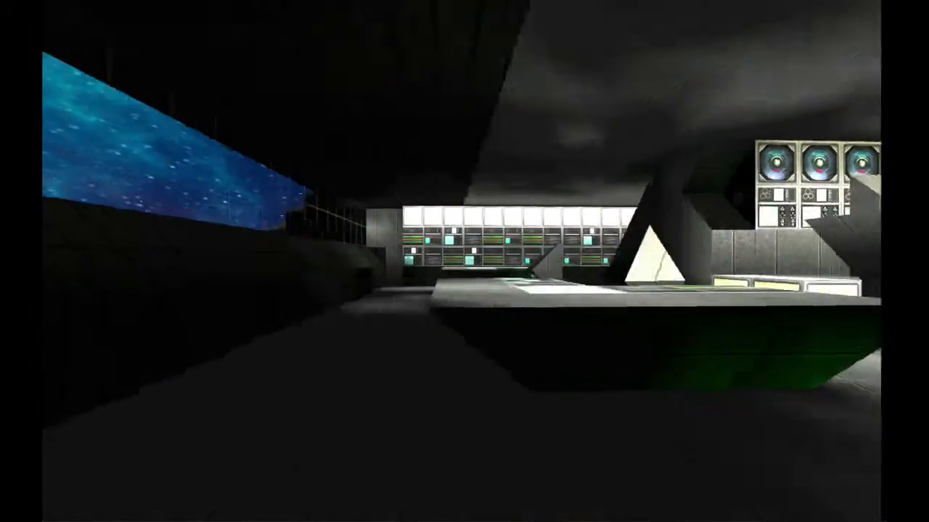
{"action": "mouse_move", "coordinate": [464, 261]}
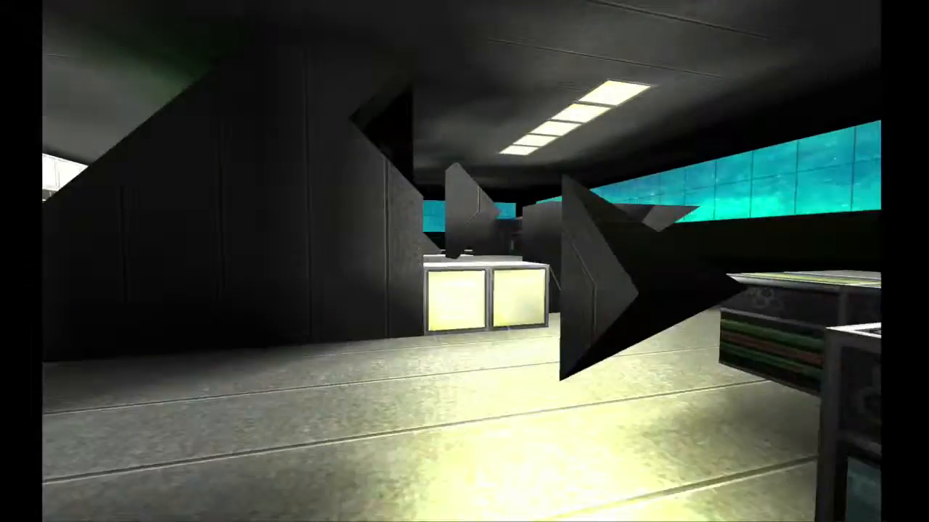
{"action": "mouse_move", "coordinate": [464, 261]}
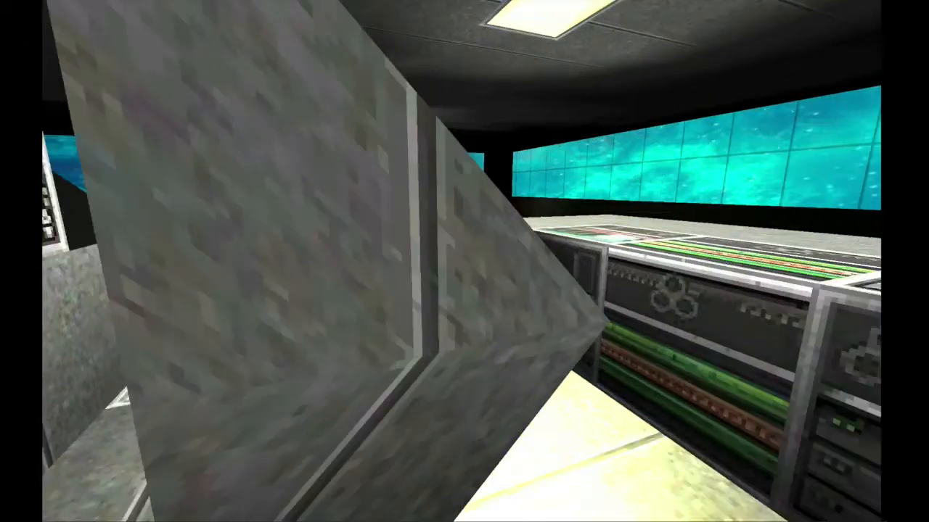